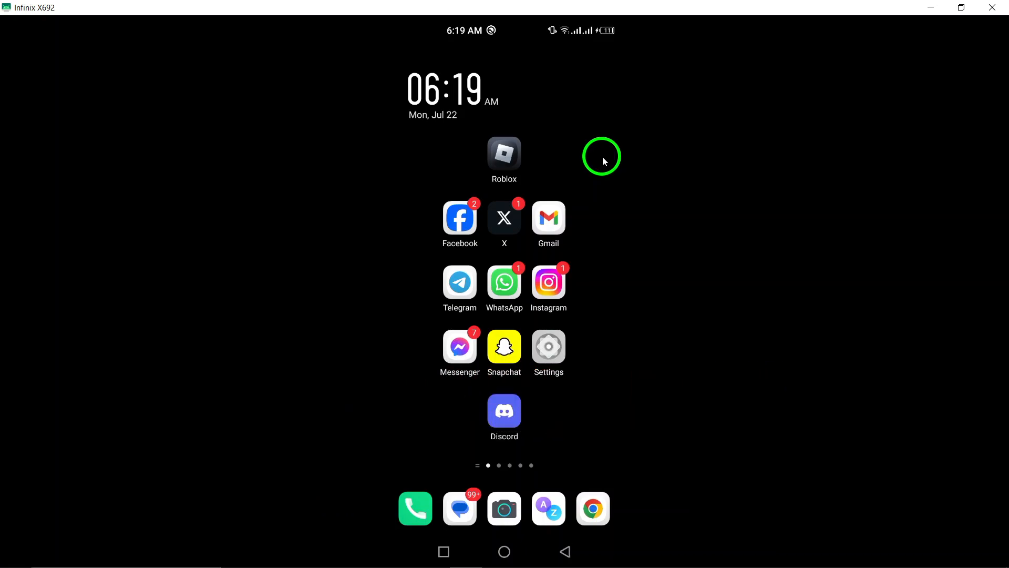
pyautogui.moveTo(547, 182)
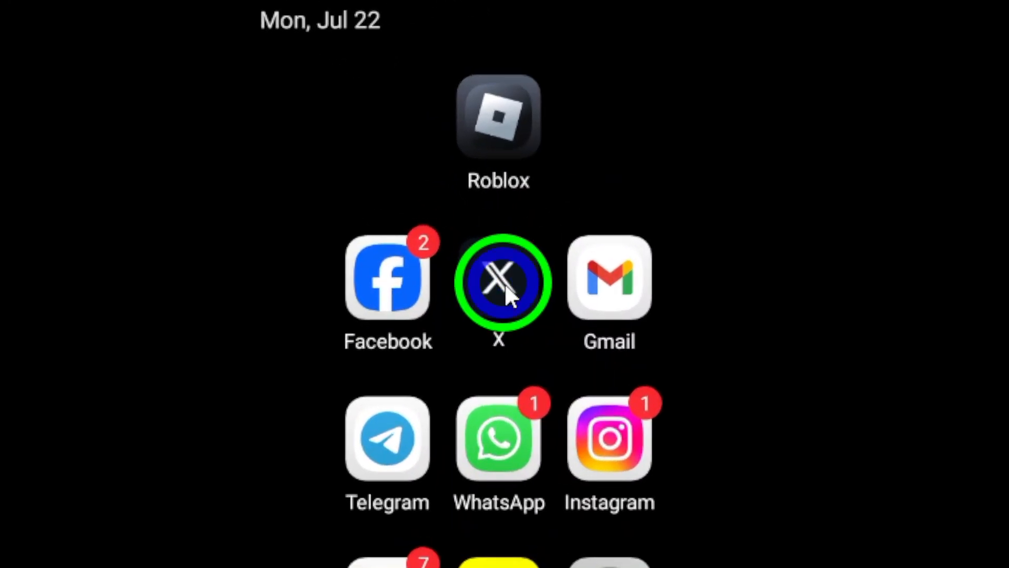
# Launch X and open the profile side menu with Settings & Support expanded.
pyautogui.click(499, 281)
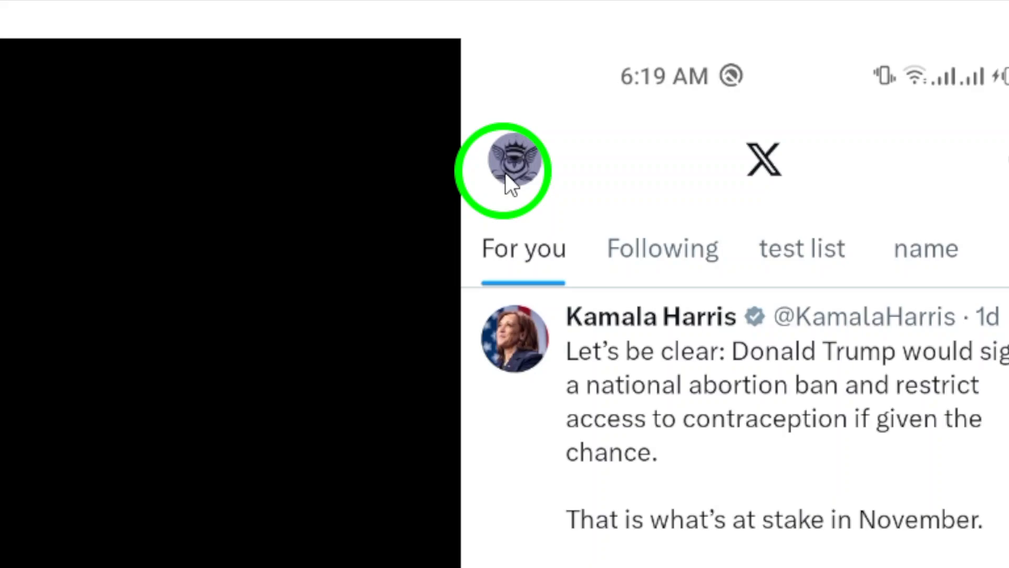
pyautogui.click(505, 167)
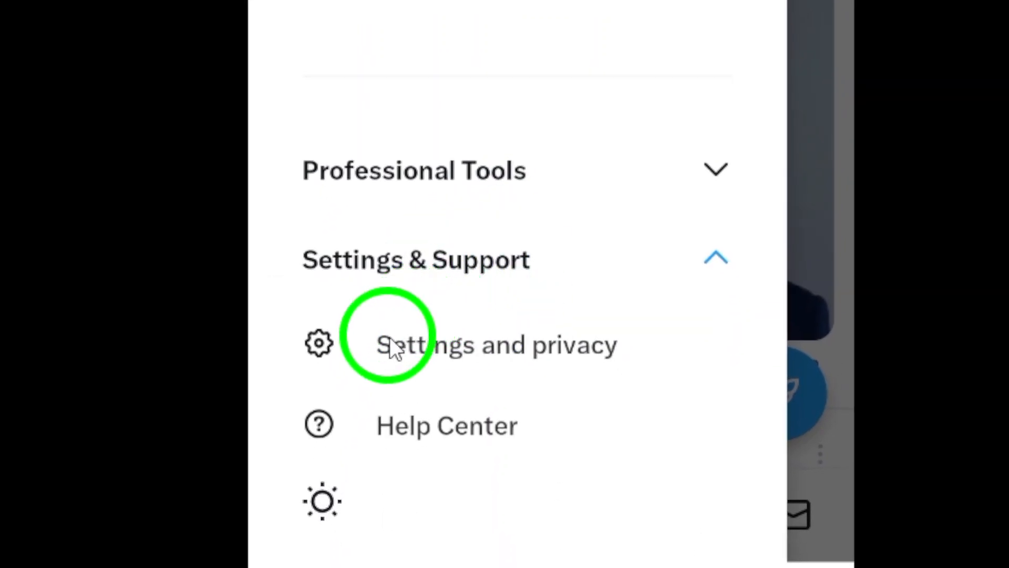
# Go to Settings and privacy and scroll to reach the Your account page.
pyautogui.click(496, 344)
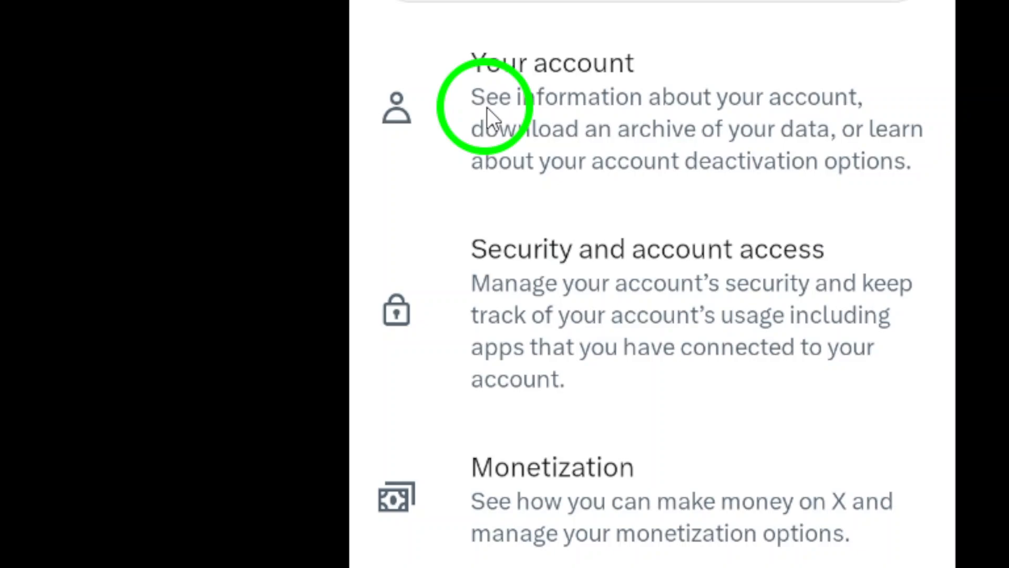
pyautogui.scroll(-3)
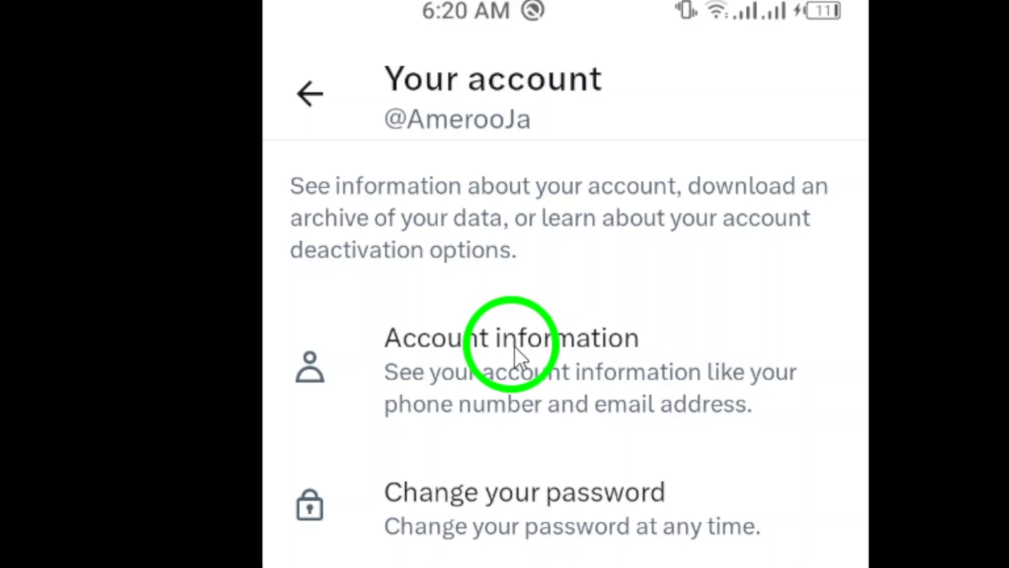
# Open Account information and scroll down to the Email entry's Change email screen.
pyautogui.click(510, 337)
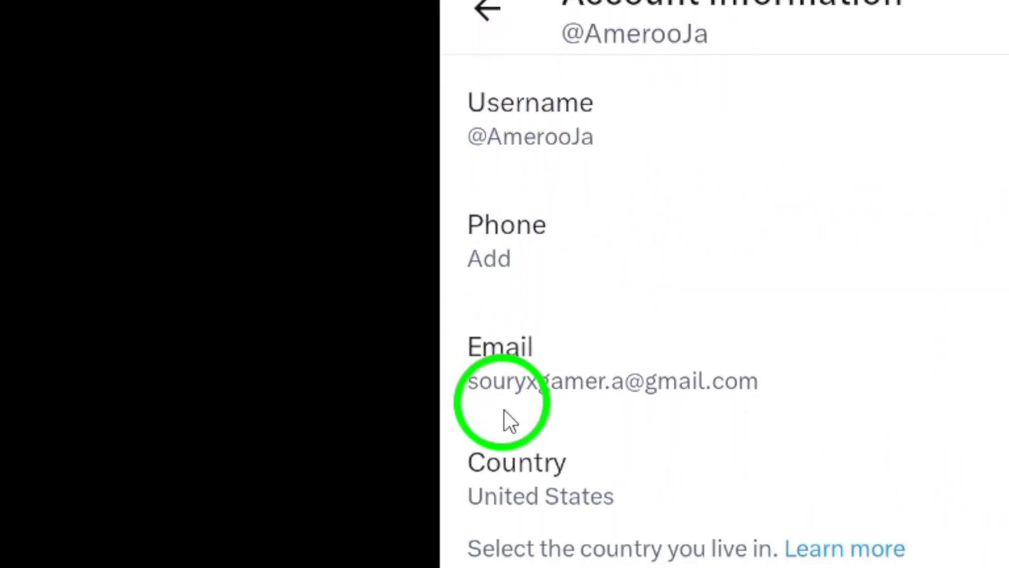
pyautogui.scroll(-3)
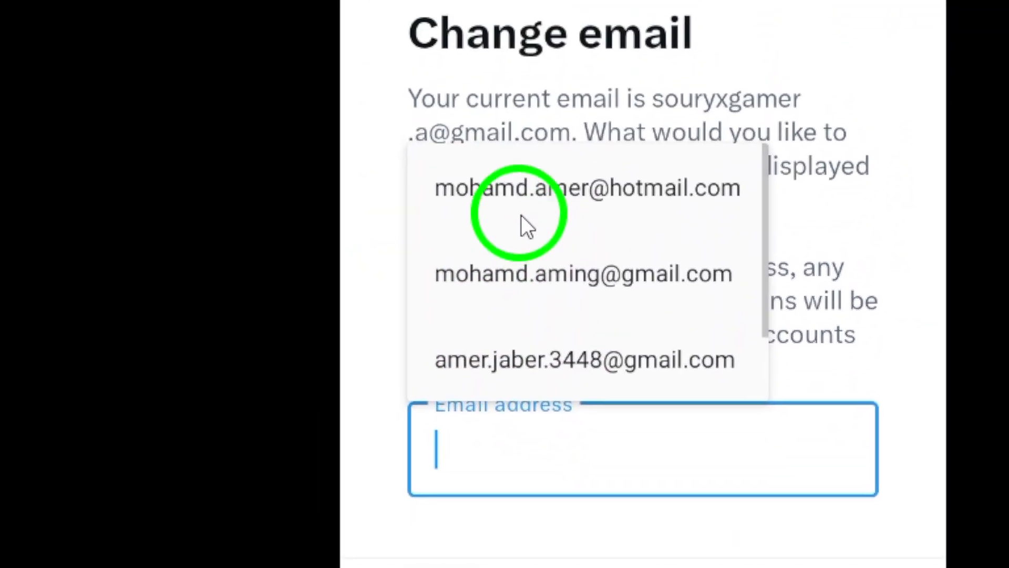
# Insert then clear a suggested address, dismiss suggestions, and hide the keyboard.
pyautogui.click(581, 273)
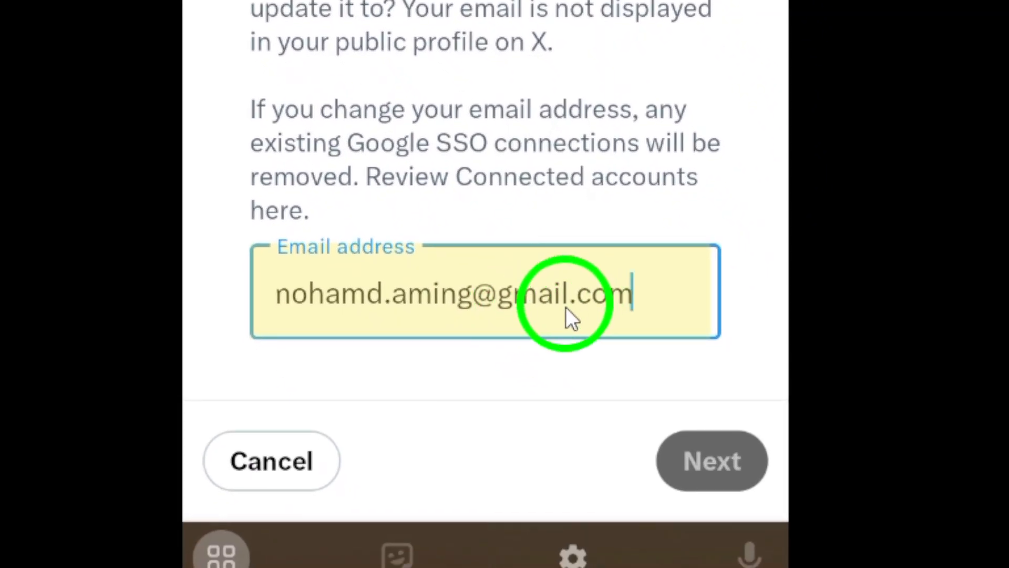
pyautogui.click(712, 460)
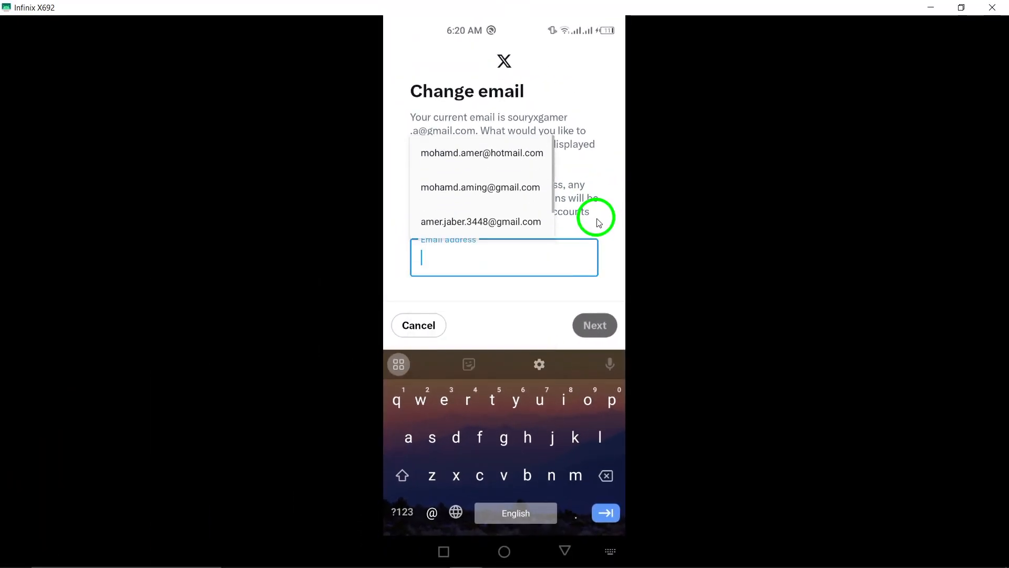
pyautogui.click(565, 551)
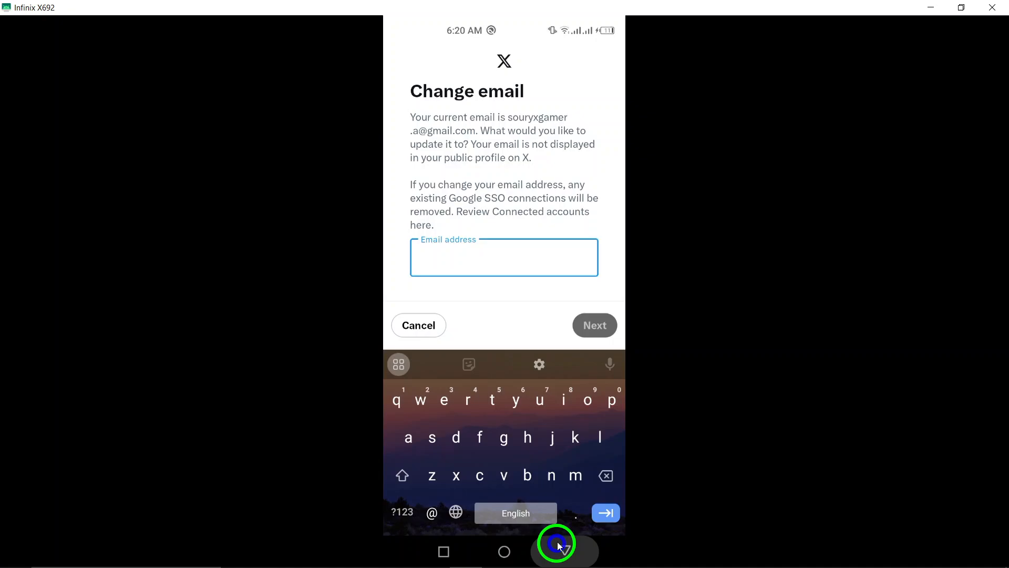
pyautogui.click(557, 550)
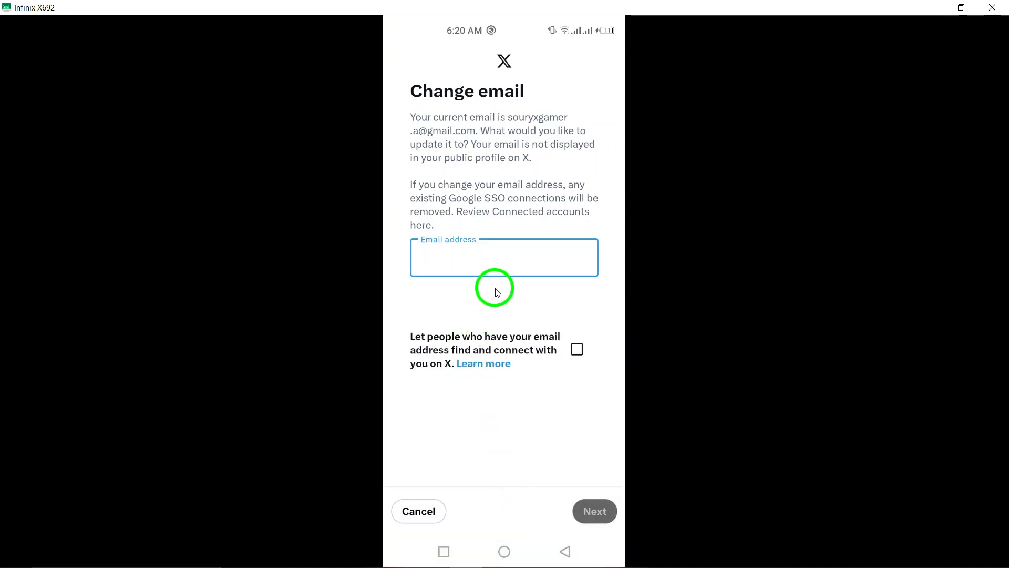